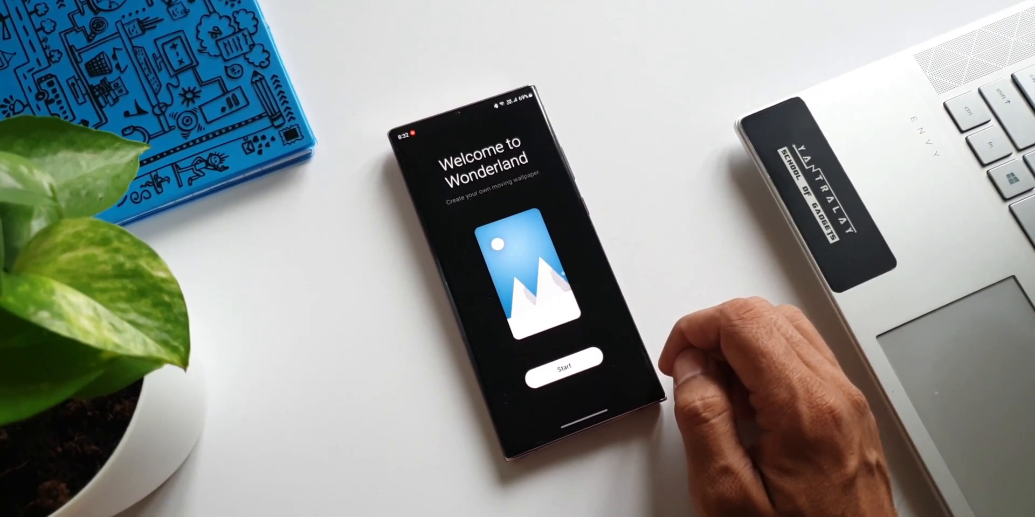
Start from the Welcome to Wonderland screen.
{"action": "left_click", "coordinate": [572, 366]}
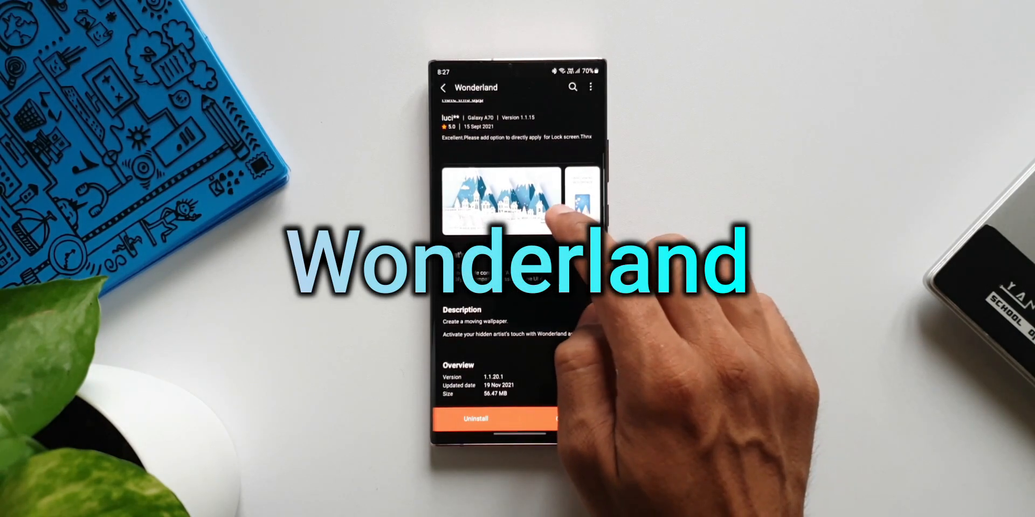
Scroll to the v1.1.20.1 What's new notes about Autumn and Winter contents.
{"action": "scroll", "scroll_direction": "left", "scroll_amount": 3}
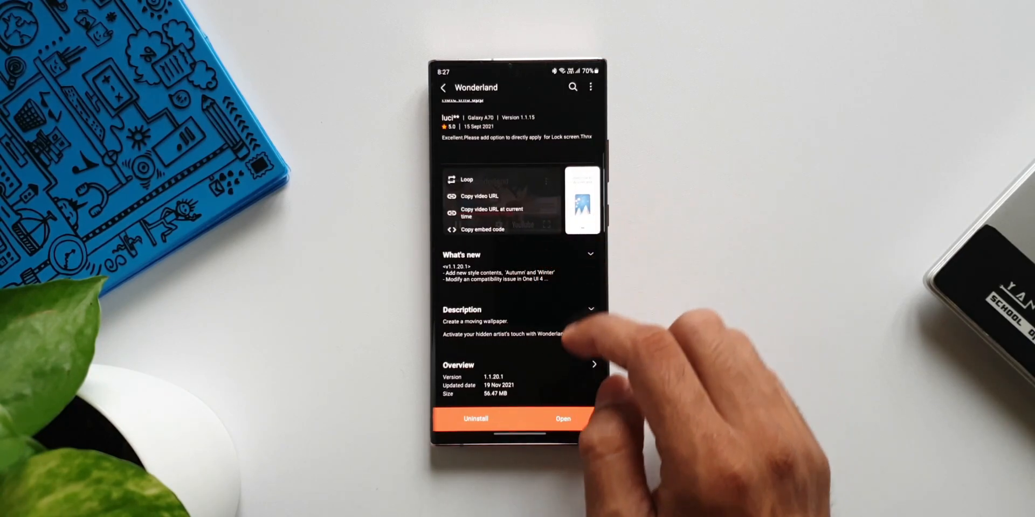
{"action": "scroll", "scroll_direction": "down", "scroll_amount": 3}
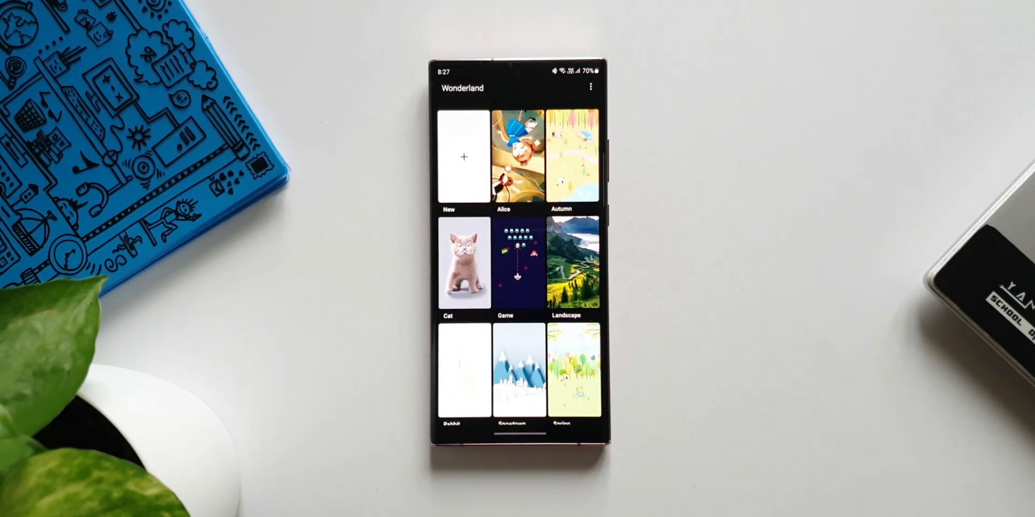
Open the Snowtown preset in the editor and show its layer strip.
{"action": "scroll", "scroll_direction": "down", "scroll_amount": 3}
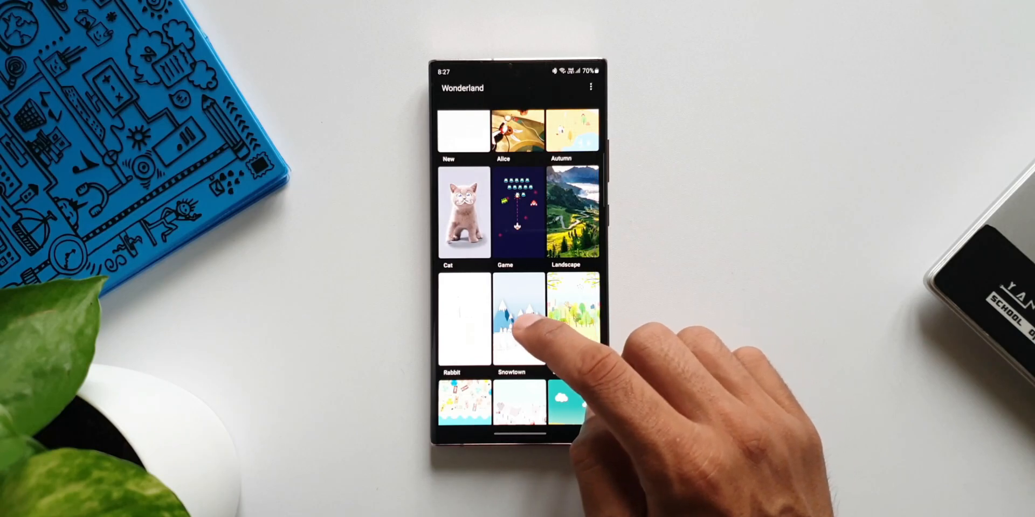
{"action": "left_click", "coordinate": [519, 321]}
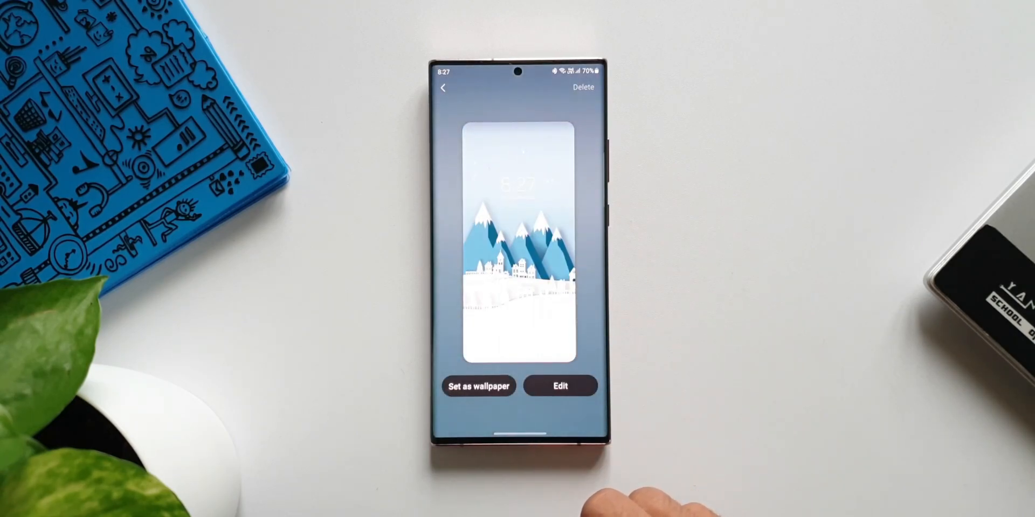
{"action": "left_click", "coordinate": [561, 386]}
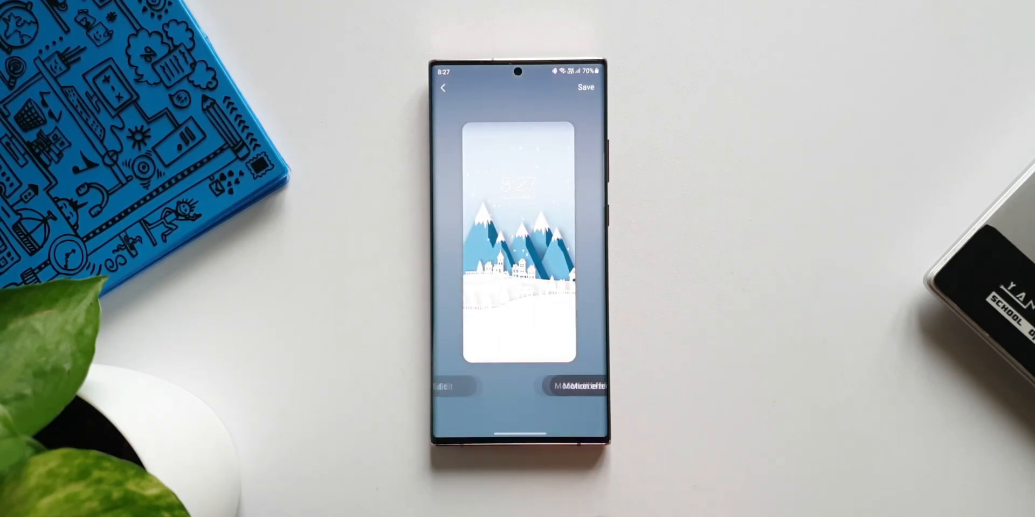
{"action": "left_click", "coordinate": [581, 385]}
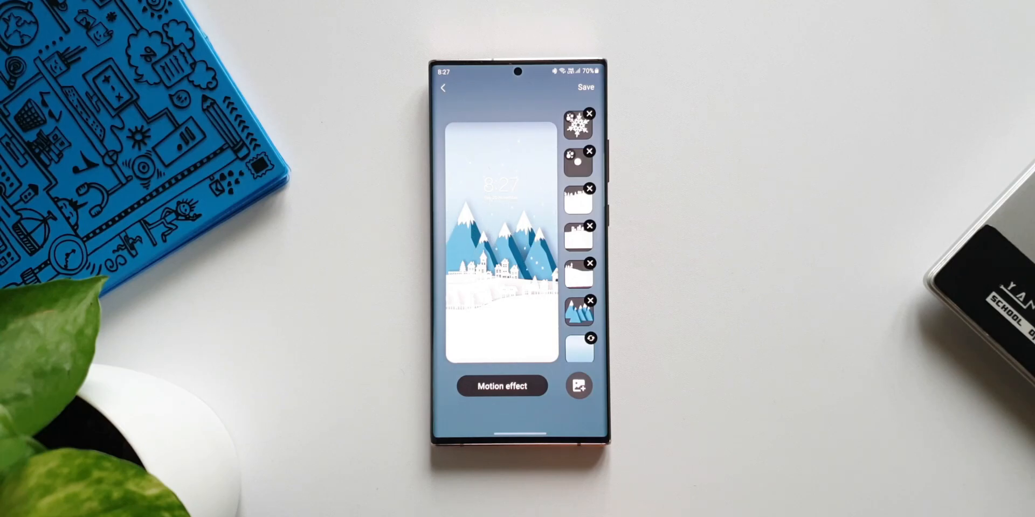
View the Snowtown layers and preview, then go back to the gallery.
{"action": "left_click", "coordinate": [502, 386]}
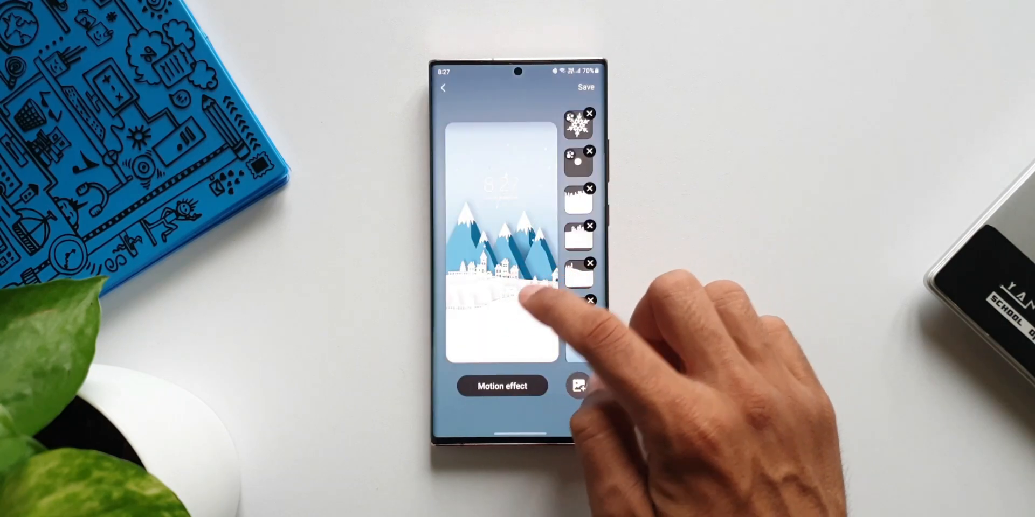
{"action": "left_click", "coordinate": [580, 273]}
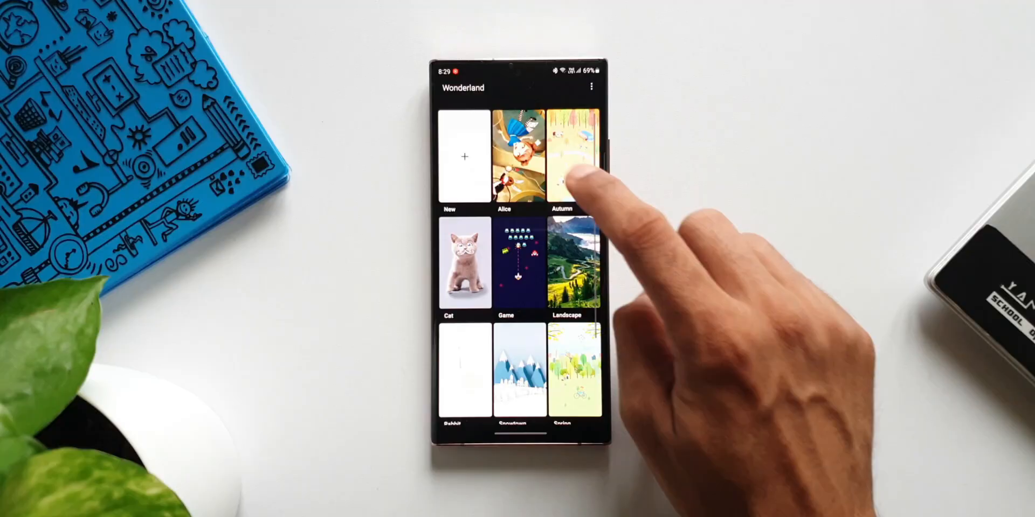
Edit the Autumn preset and open its top particle layer's settings.
{"action": "left_click", "coordinate": [569, 156]}
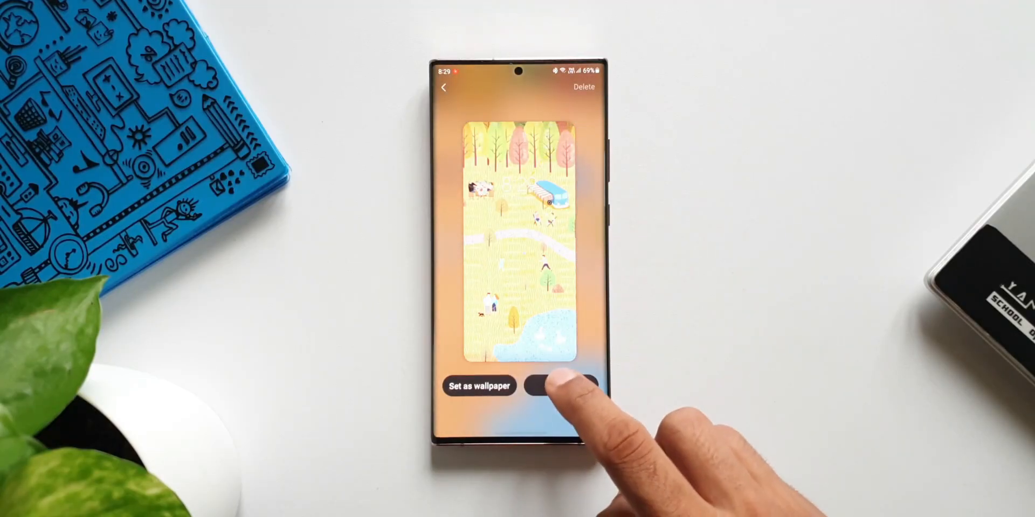
{"action": "left_click", "coordinate": [558, 389]}
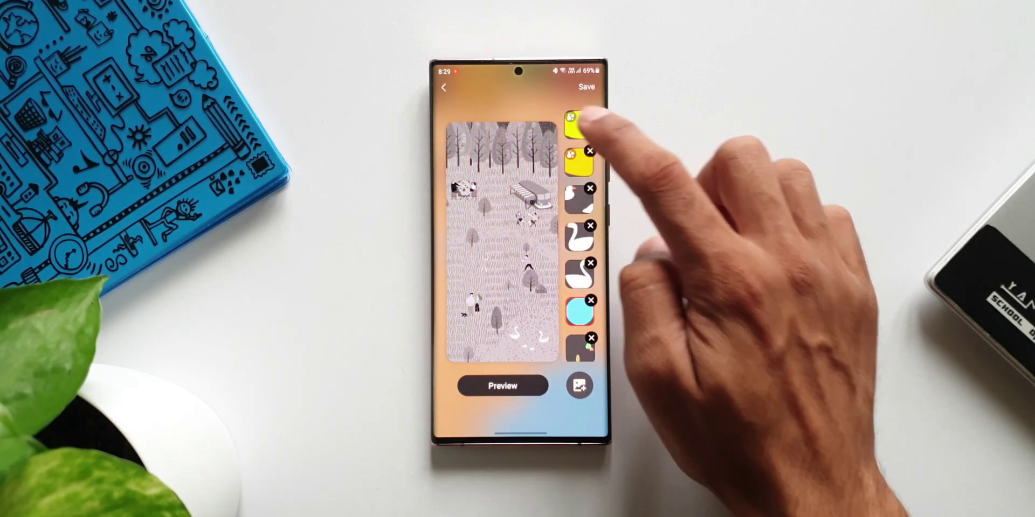
{"action": "left_click", "coordinate": [577, 122]}
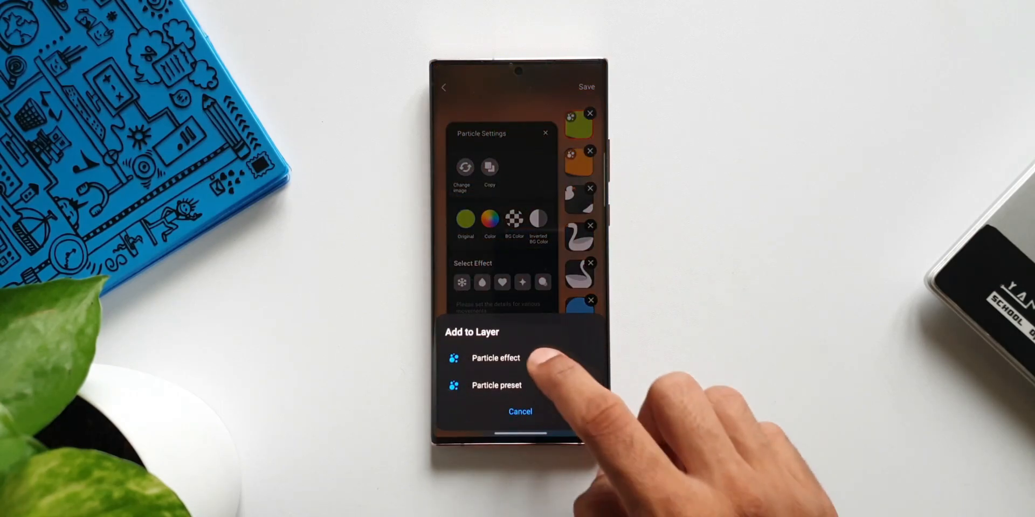
Close Autumn's particle settings and show motion effect settings, on with X movement 2.
{"action": "left_click", "coordinate": [496, 385]}
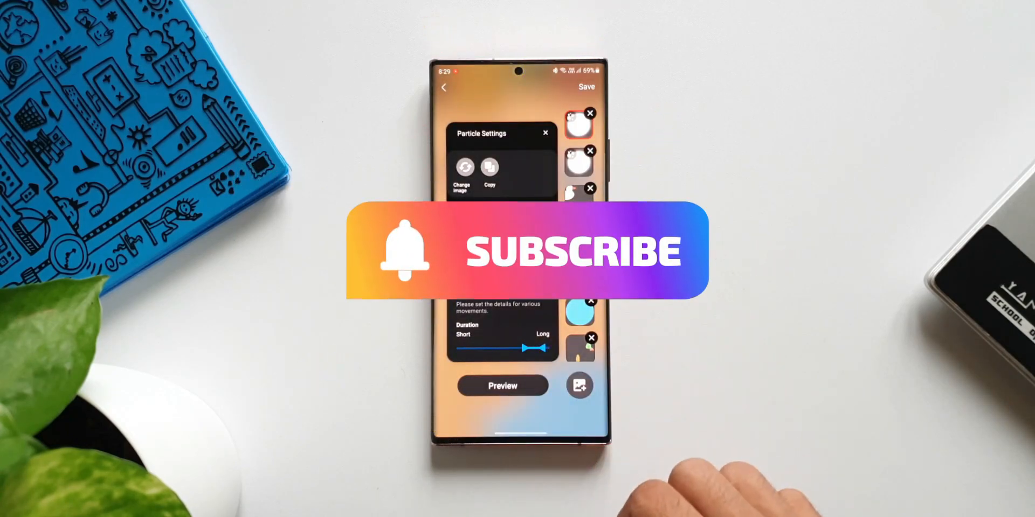
{"action": "left_click", "coordinate": [545, 133]}
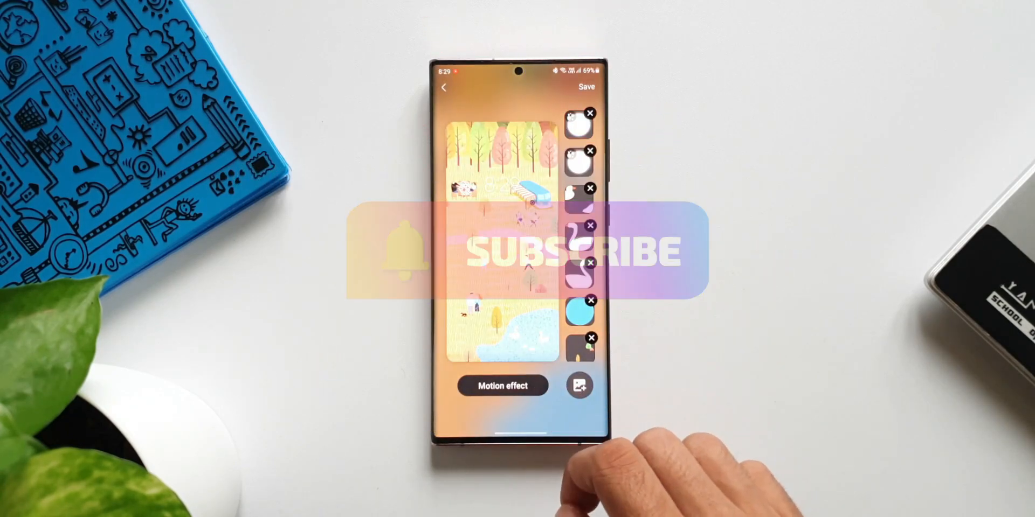
{"action": "left_click", "coordinate": [502, 386]}
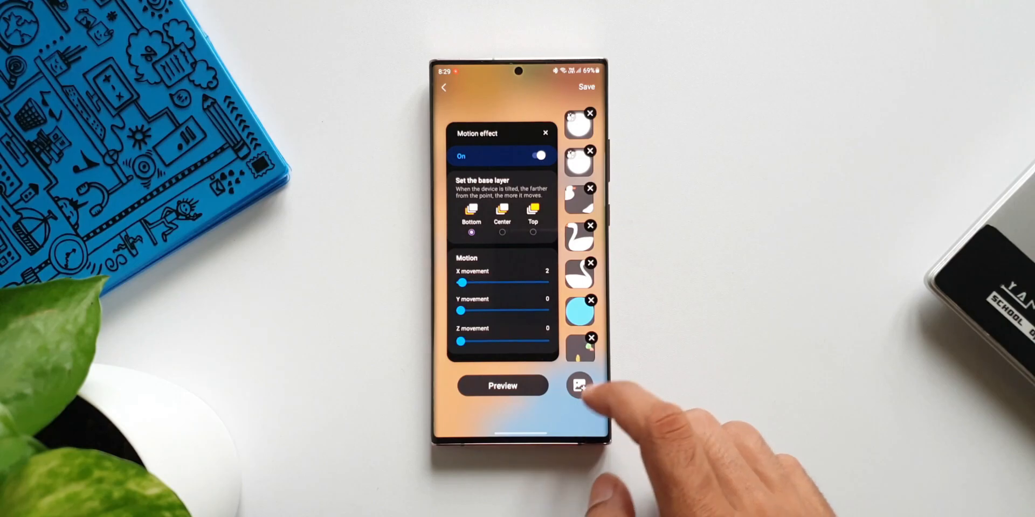